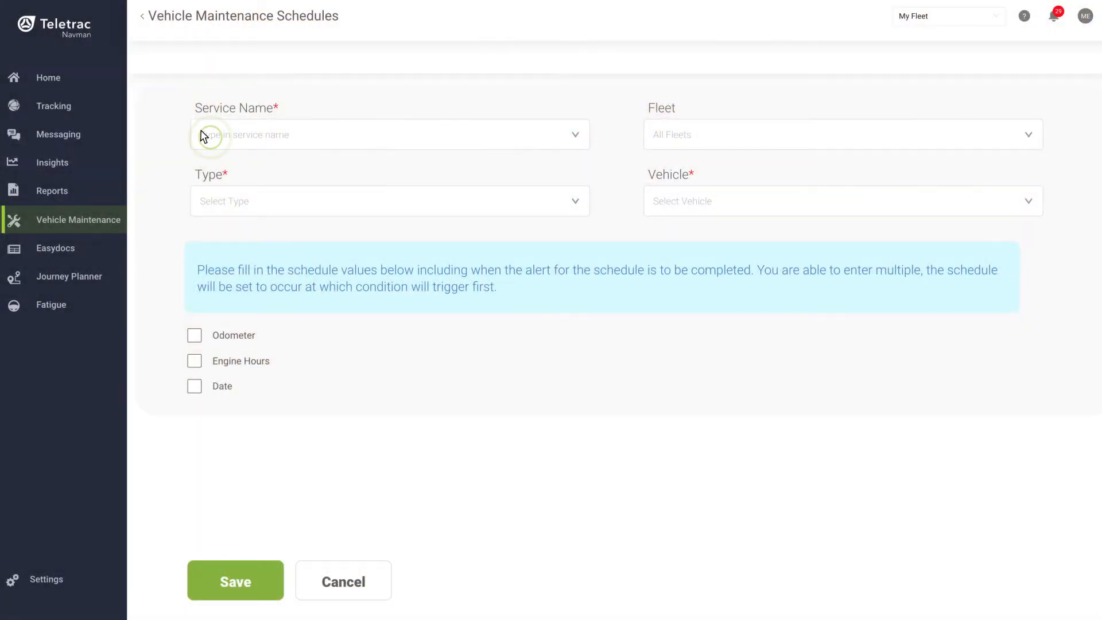
# - Set the Oil Change schedule type to 5000 Mile Preventative and start choosing its fleet
pyautogui.click(390, 201)
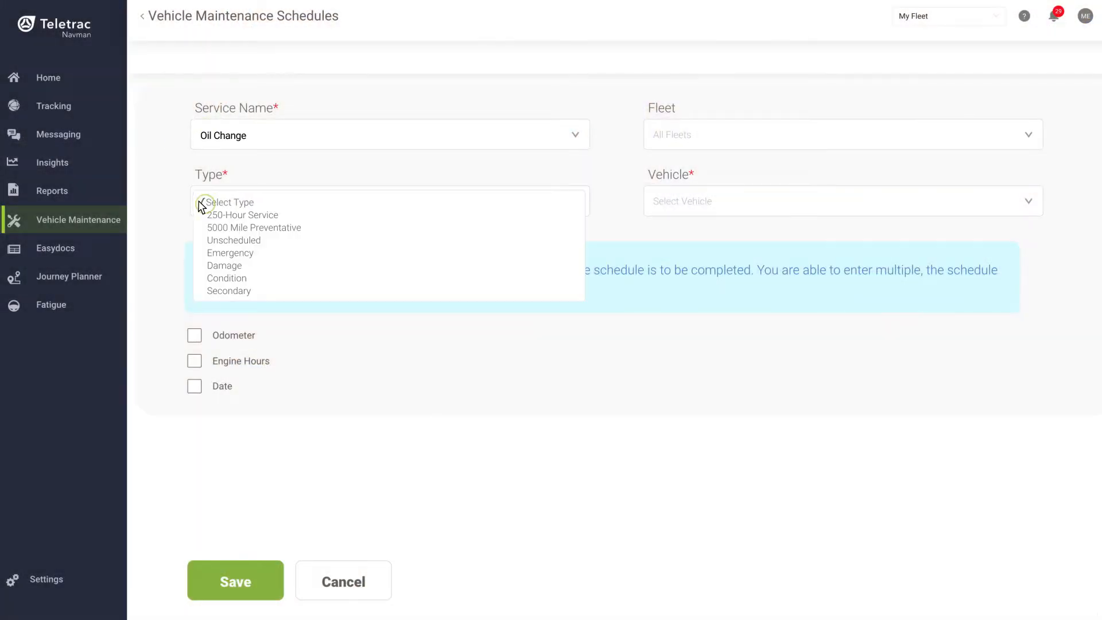
pyautogui.click(254, 227)
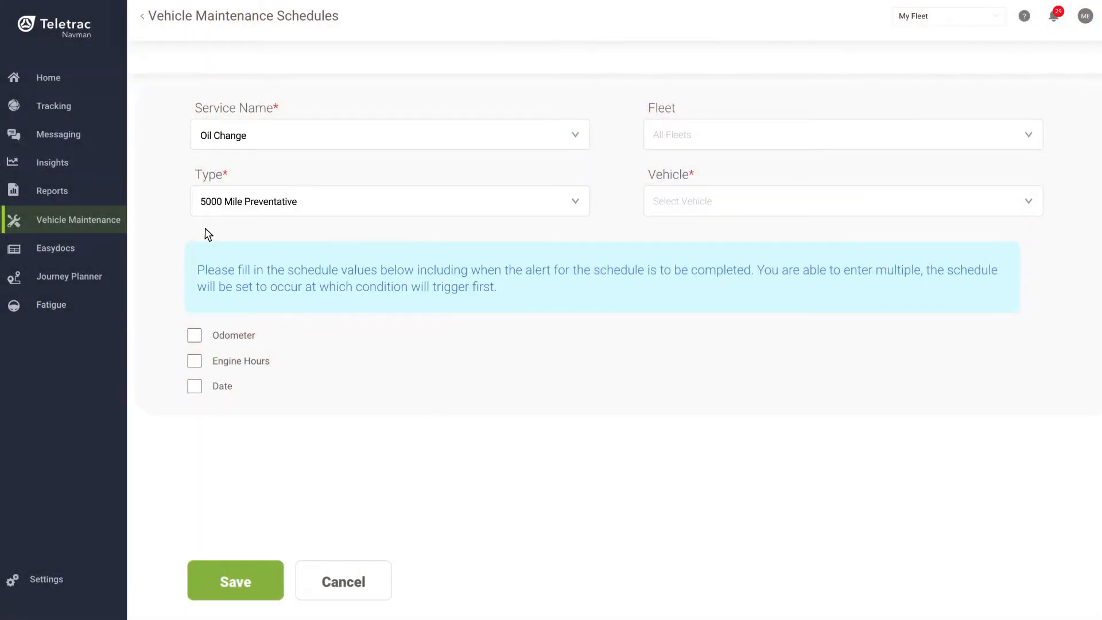
pyautogui.click(843, 134)
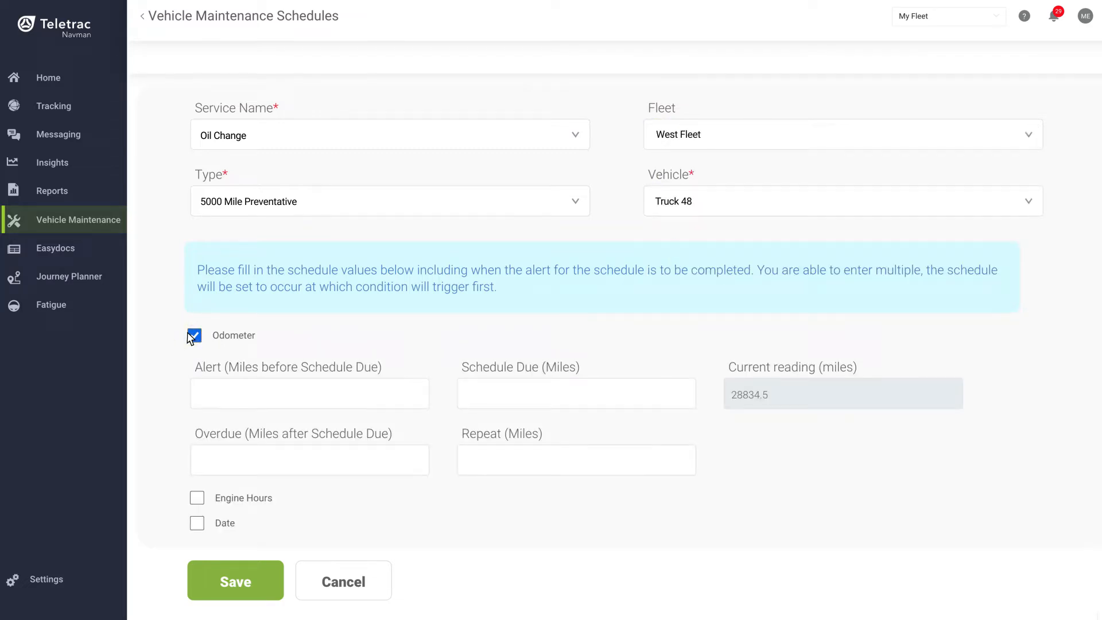
# - Enter 200-mile alert, 200-mile overdue and 5000-mile repeat, then save the schedule
pyautogui.write('200')
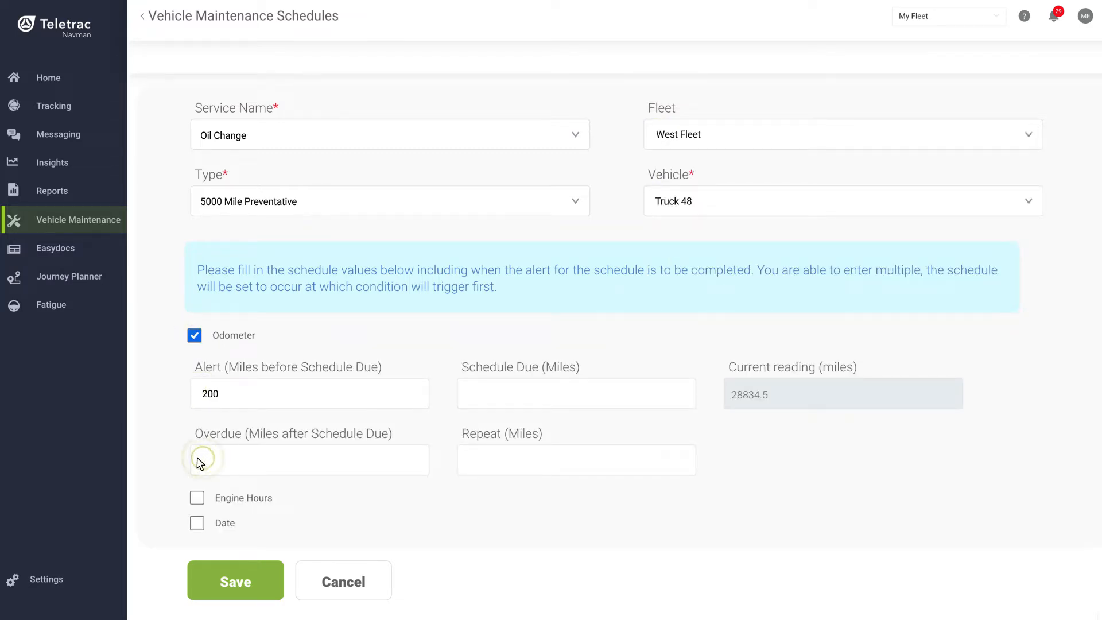
pyautogui.write('200')
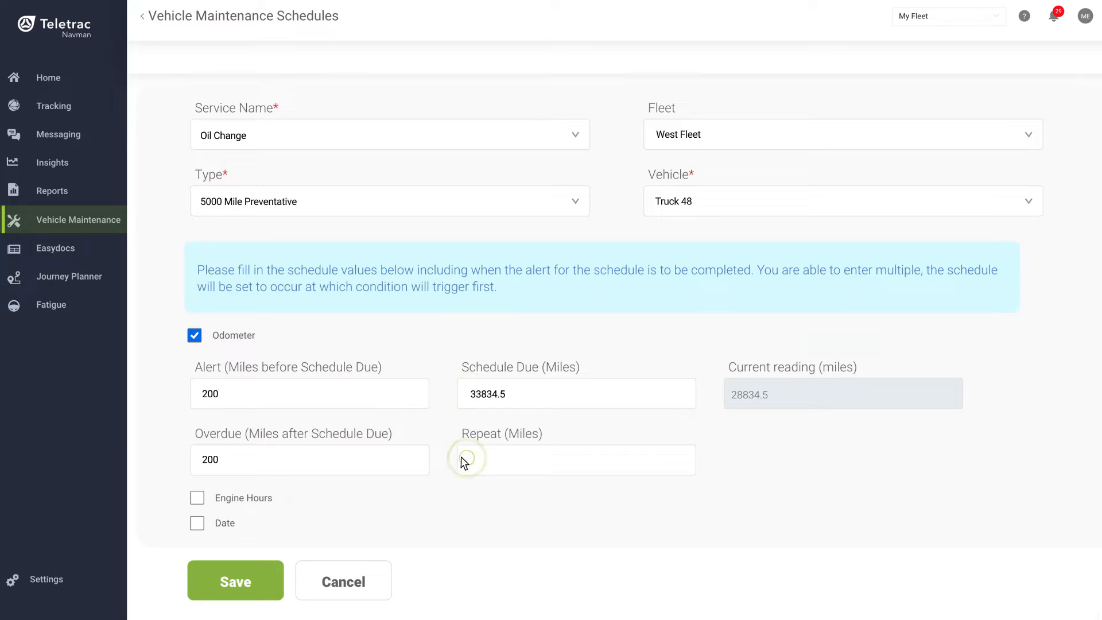
pyautogui.write('5000')
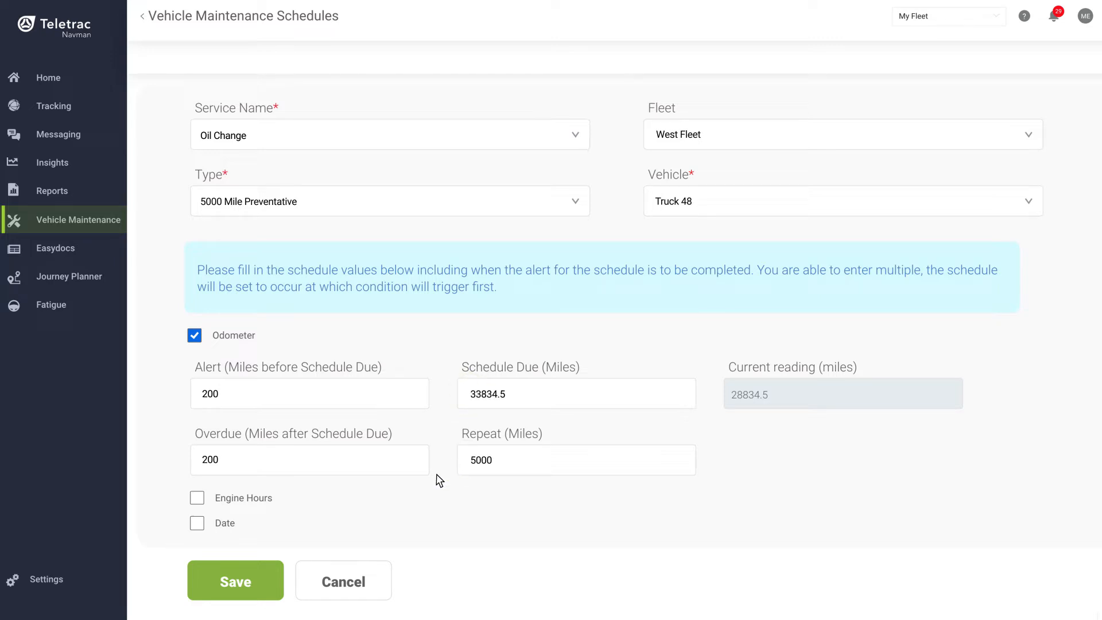
pyautogui.click(235, 581)
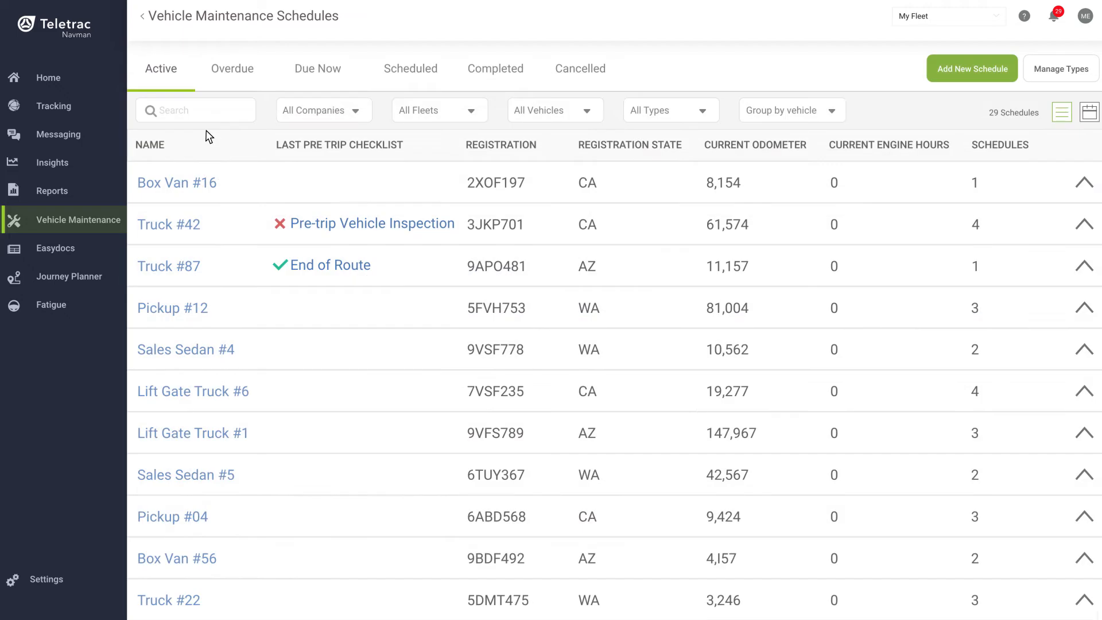
# - Check the Scheduled, Due Now and Overdue lists, then mark Lift Gate Truck #1's Oil Change Complete
pyautogui.click(411, 68)
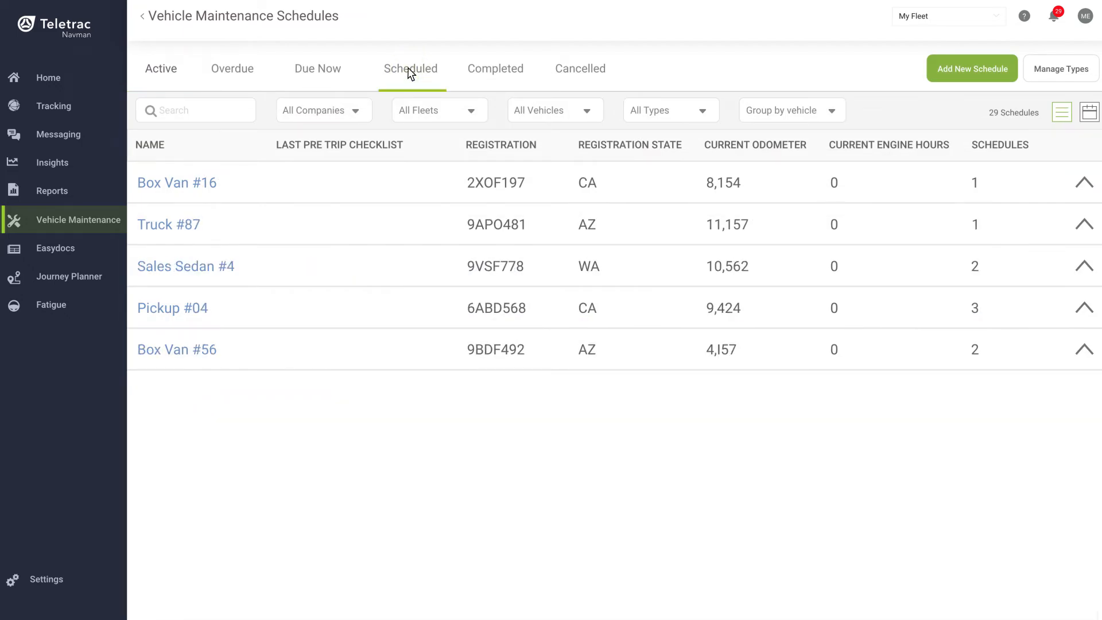
pyautogui.click(318, 69)
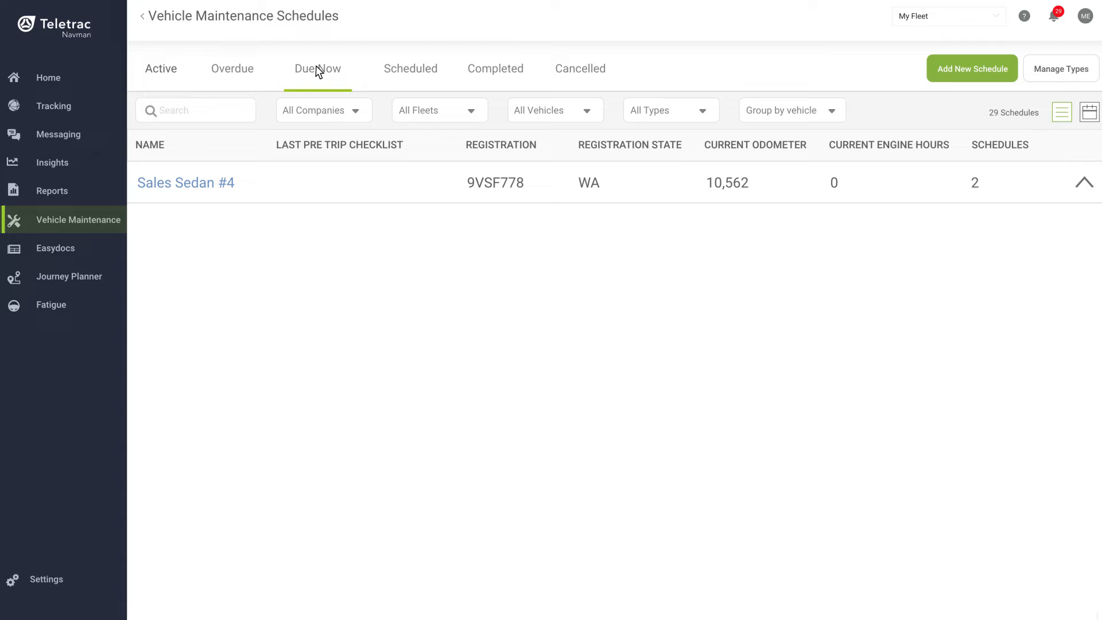
pyautogui.click(232, 69)
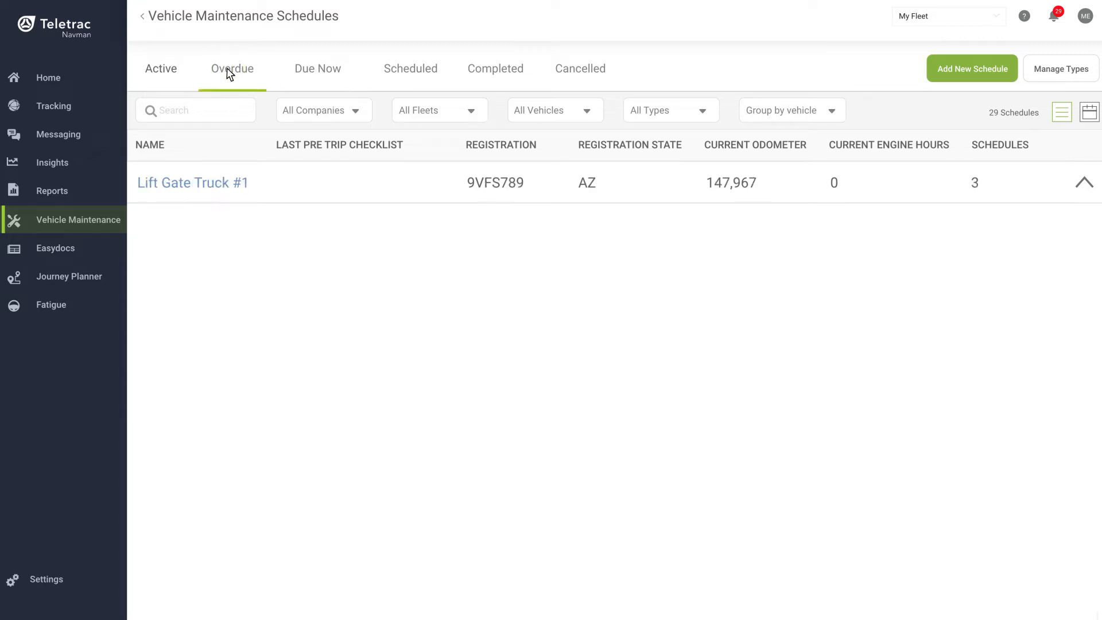
pyautogui.click(1086, 182)
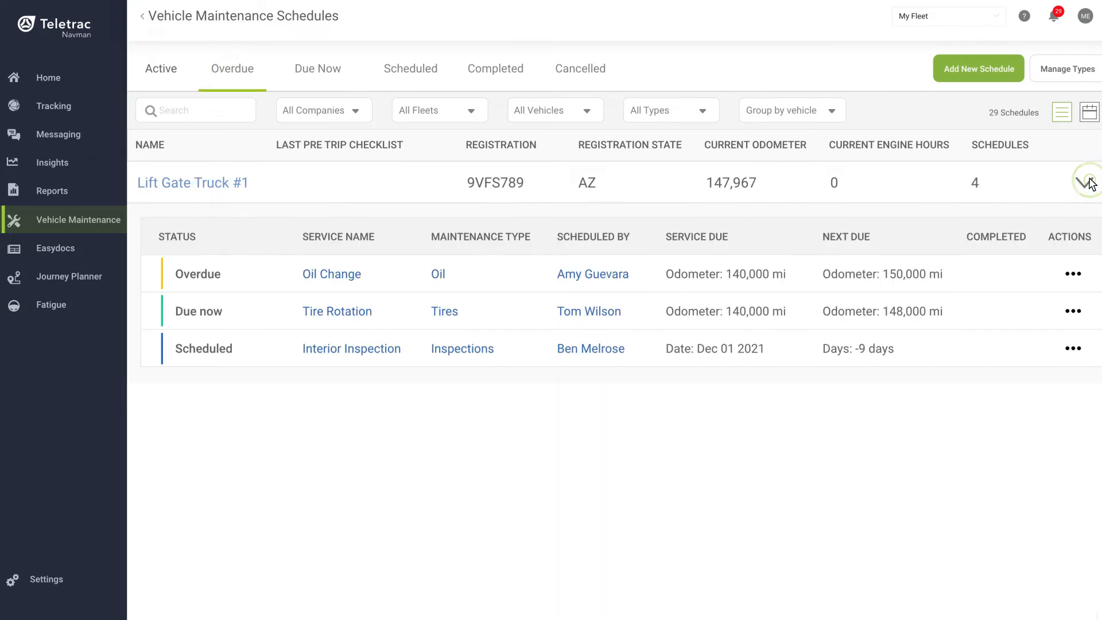
pyautogui.click(1073, 273)
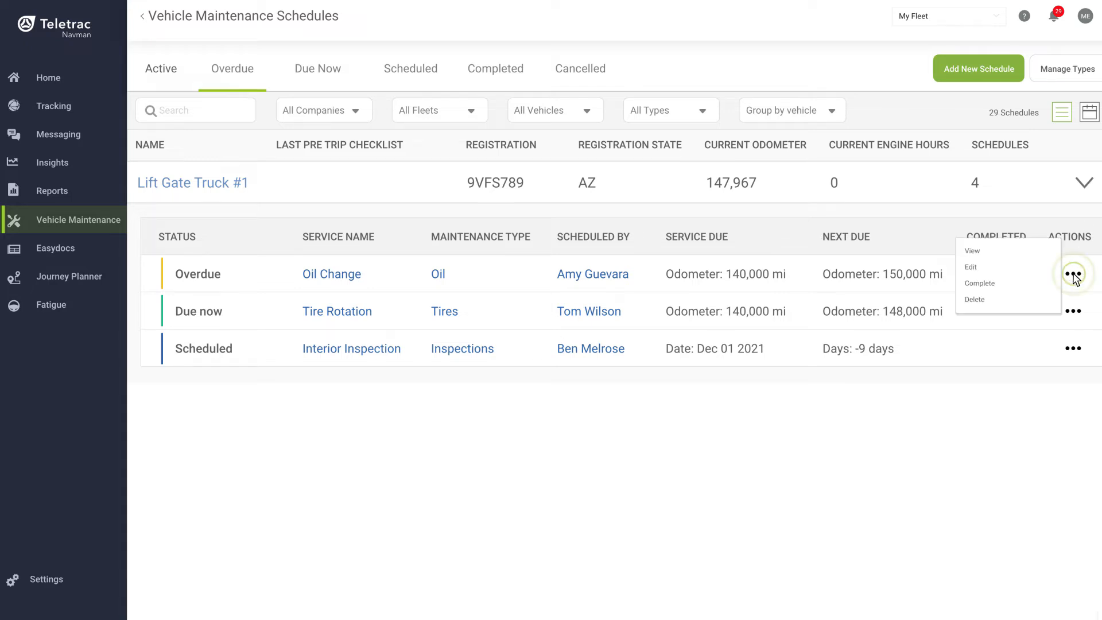
pyautogui.click(979, 283)
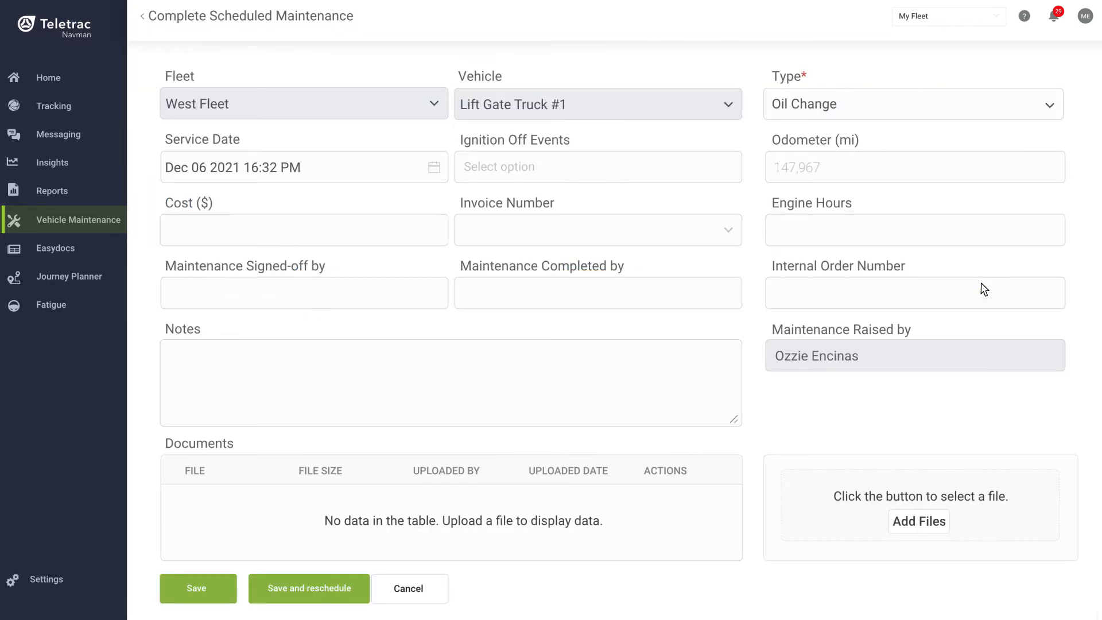
pyautogui.write('2')
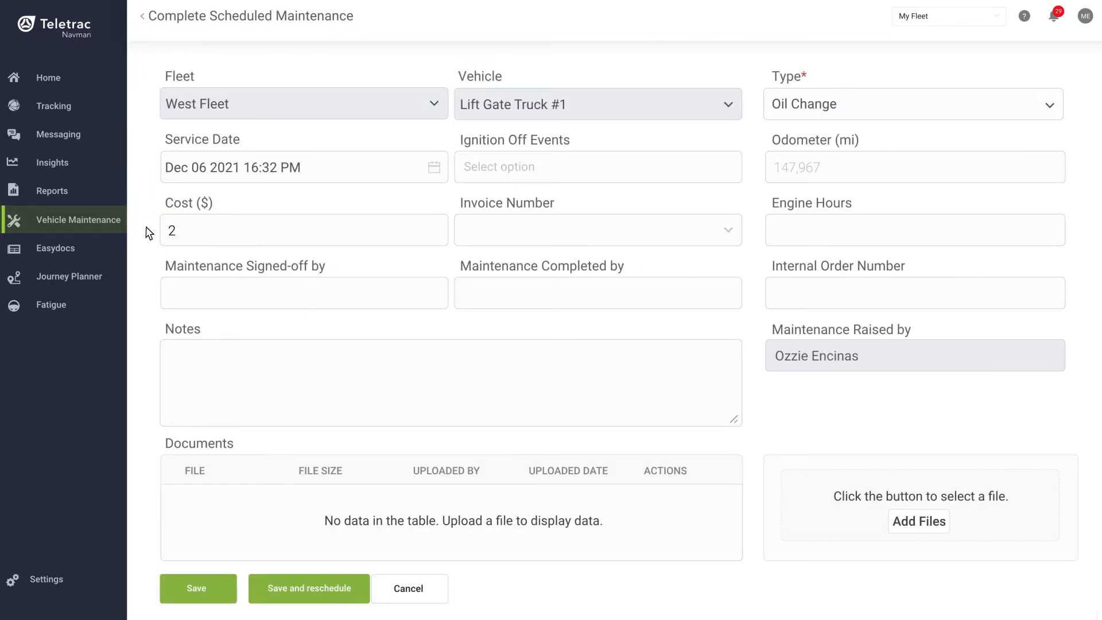
pyautogui.write('245.81')
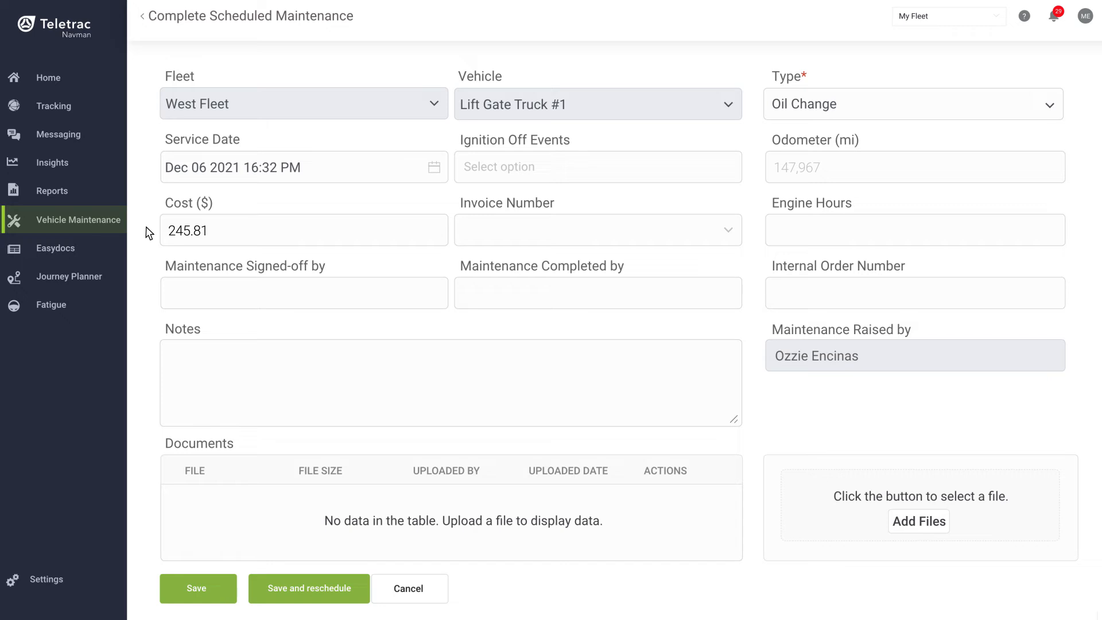
pyautogui.write('100')
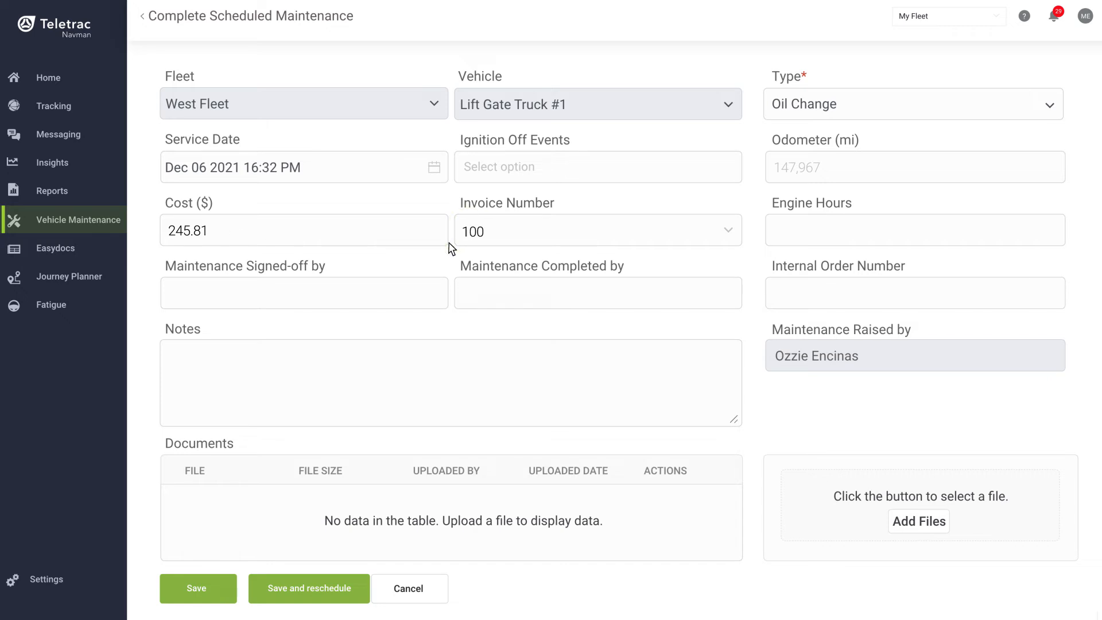
pyautogui.moveTo(147, 306)
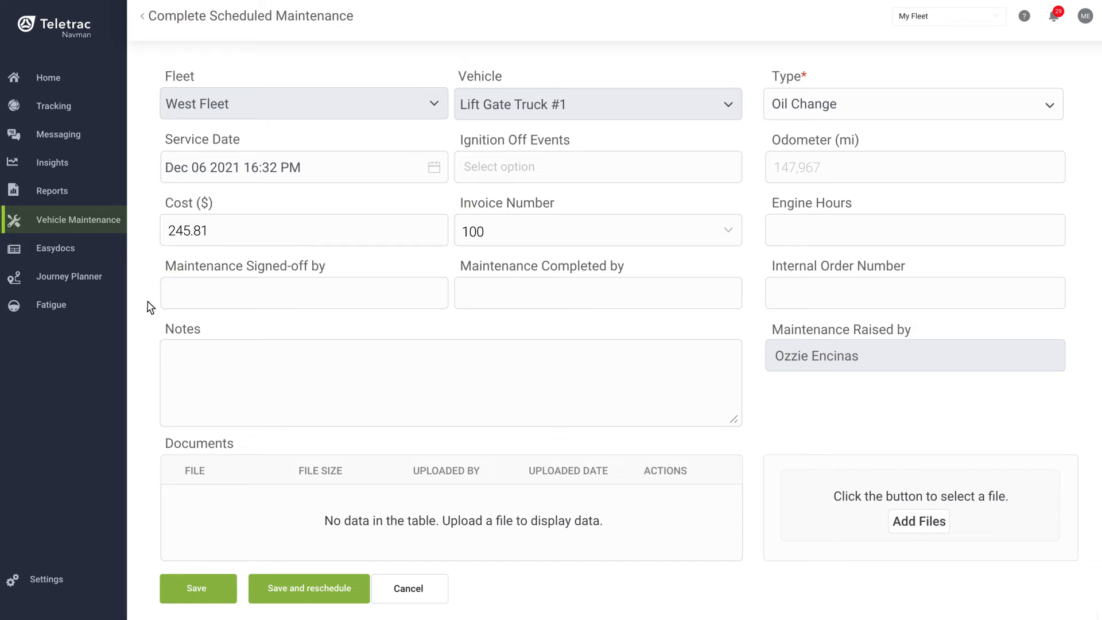
pyautogui.write('Carlos Wilson')
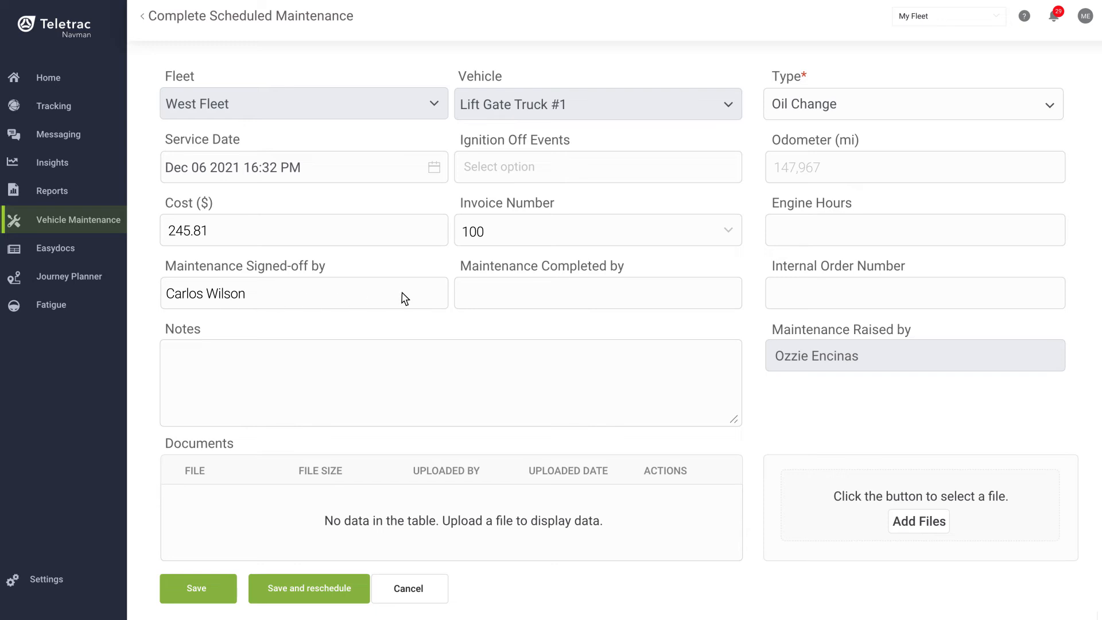
pyautogui.write('A1 Auto Ser')
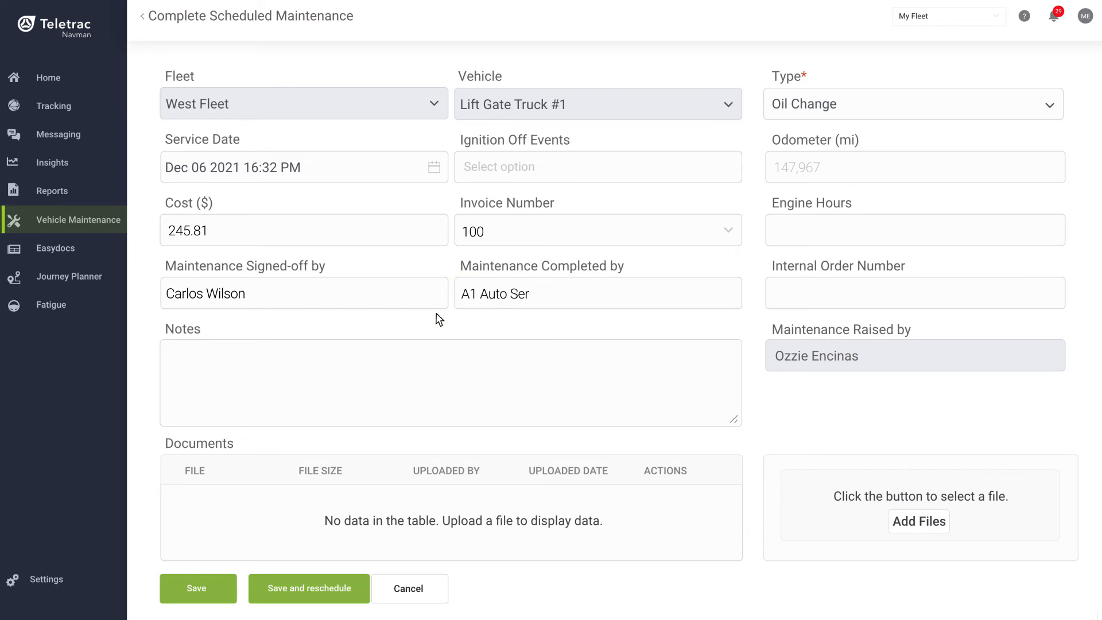
# - Upload Invoice100.PDF through Add Files
pyautogui.click(919, 521)
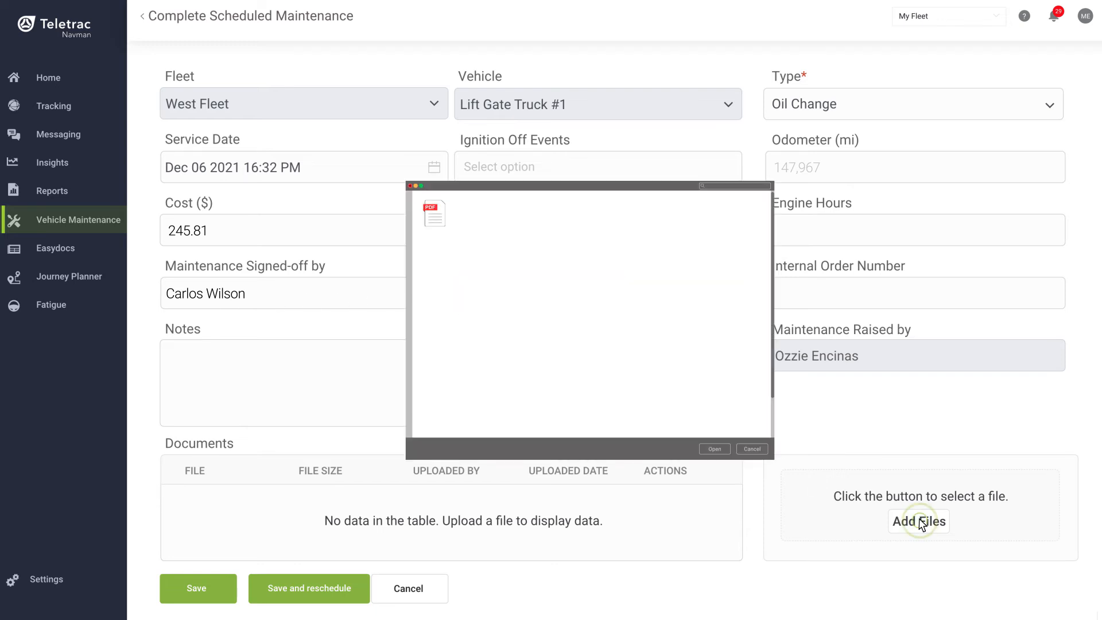
pyautogui.moveTo(501, 275)
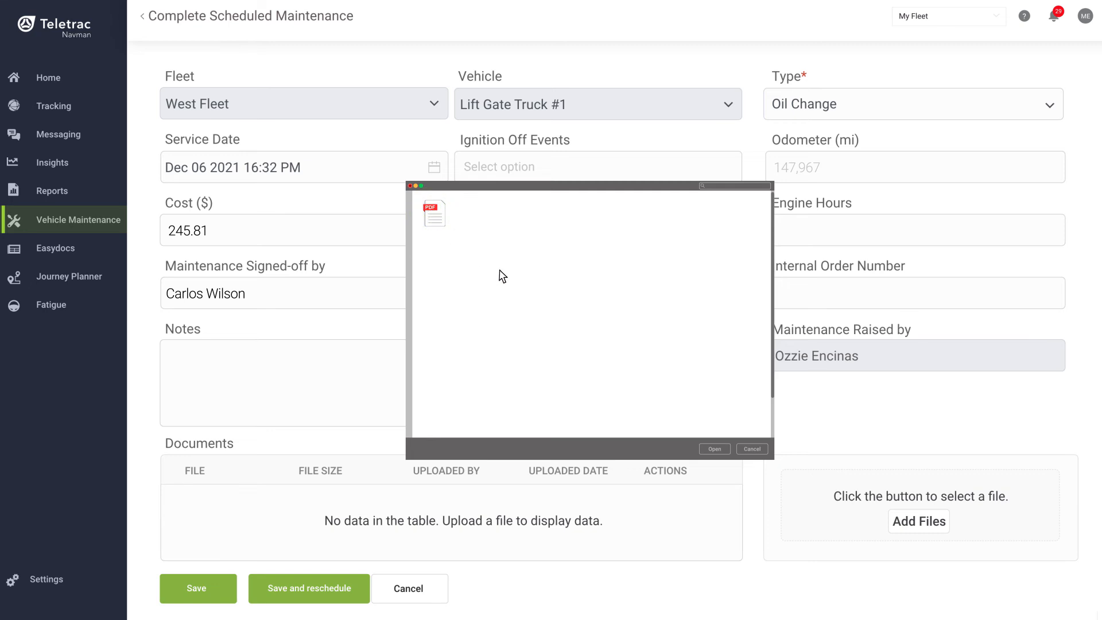
pyautogui.click(715, 449)
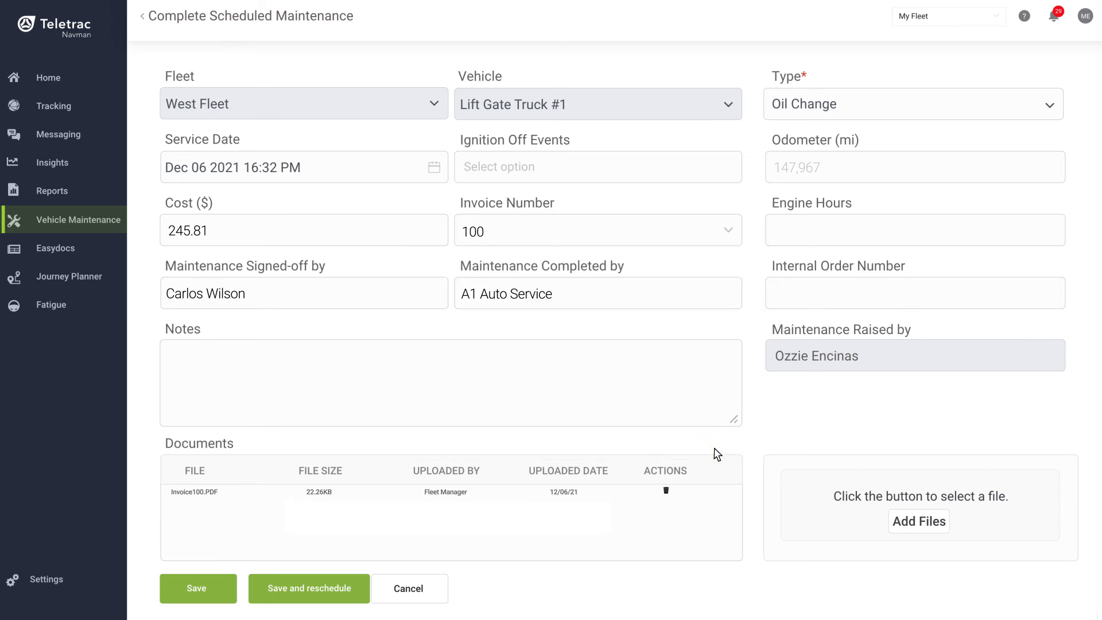